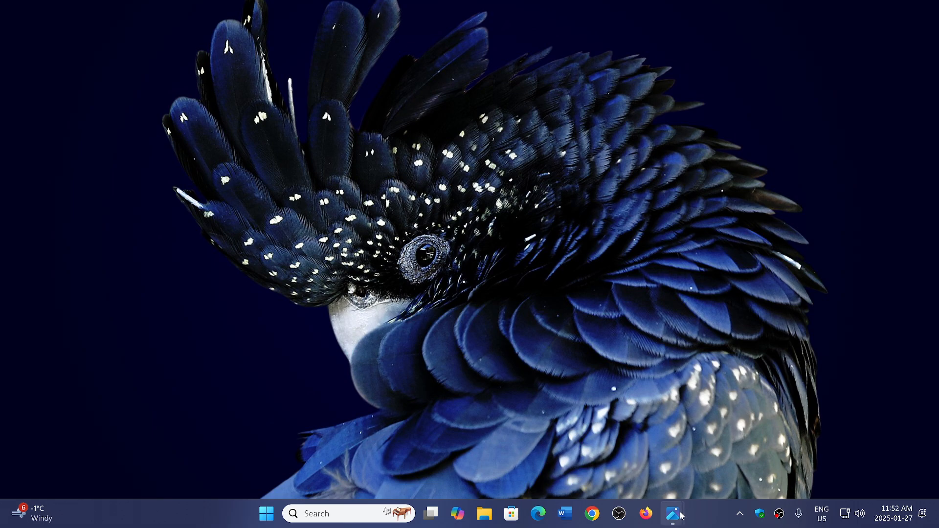
Show Windows-11-camera-issue.jpg with error 0xA00F4244 from the taskbar Photos icon
{"action": "left_click", "coordinate": [676, 514]}
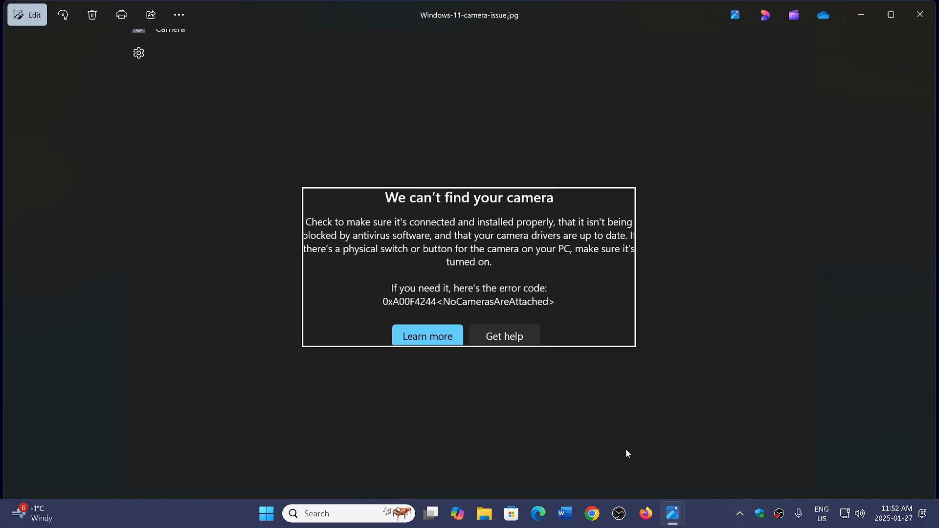
{"action": "mouse_move", "coordinate": [750, 391]}
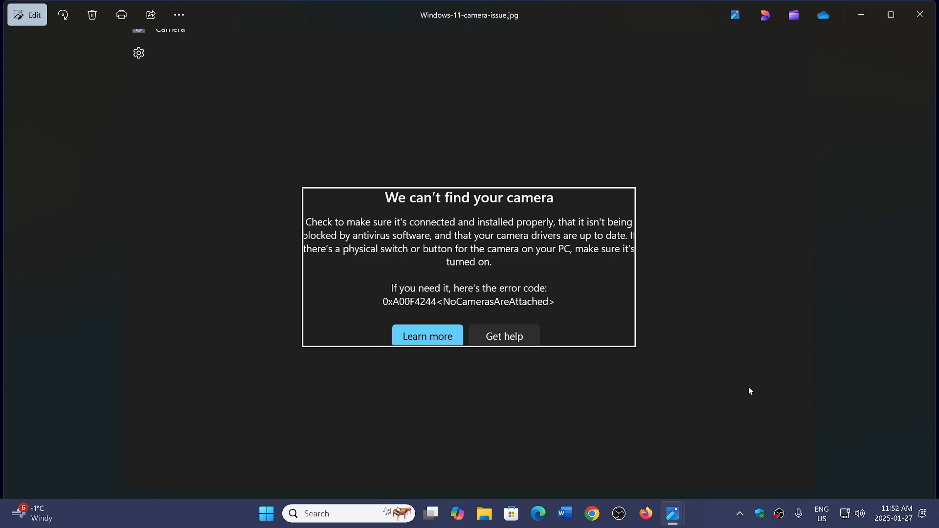
{"action": "mouse_move", "coordinate": [672, 513]}
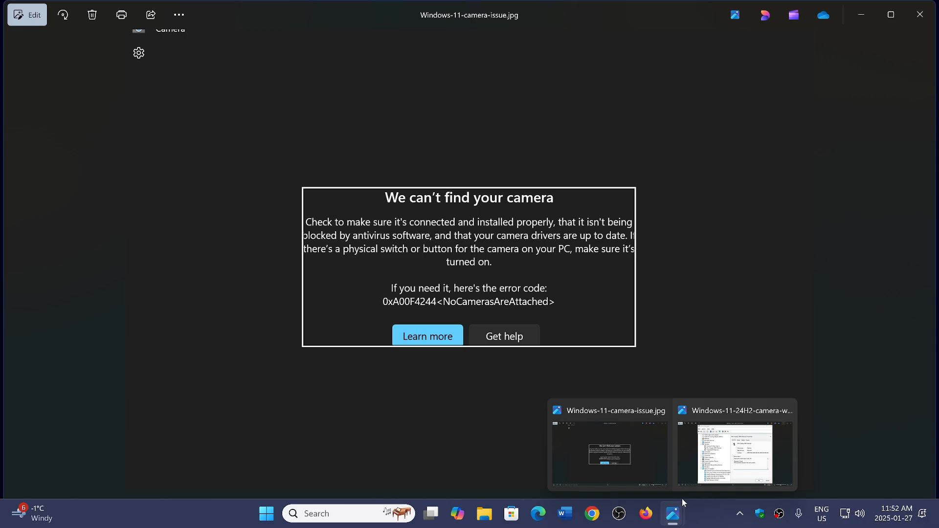
{"action": "left_click", "coordinate": [735, 452]}
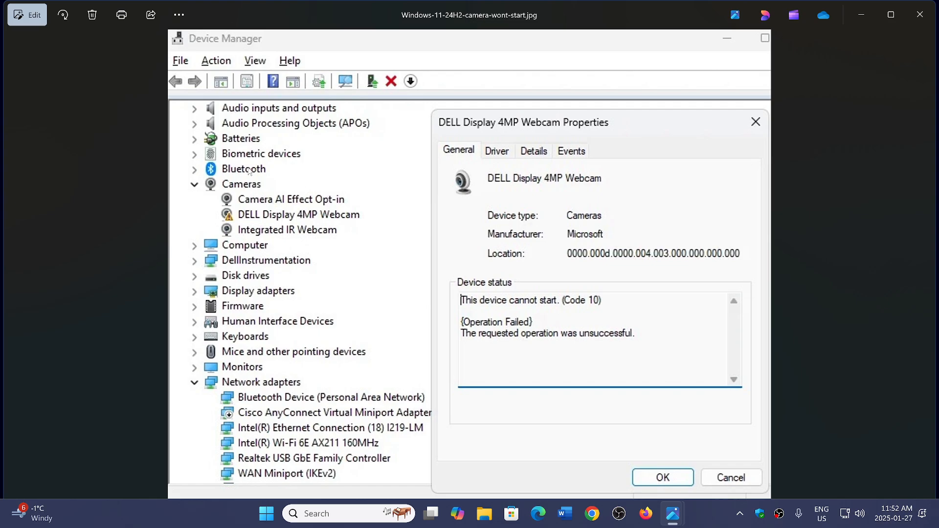
{"action": "mouse_move", "coordinate": [646, 206]}
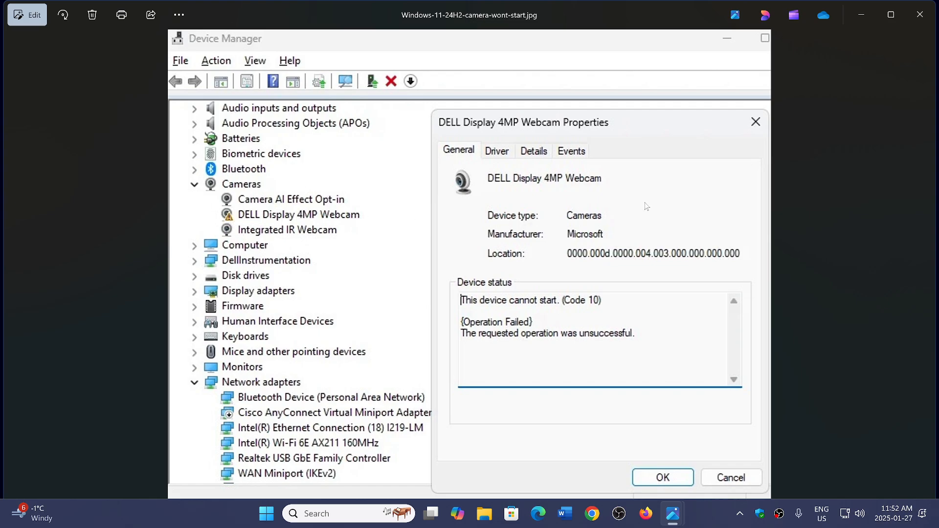
{"action": "mouse_move", "coordinate": [317, 388]}
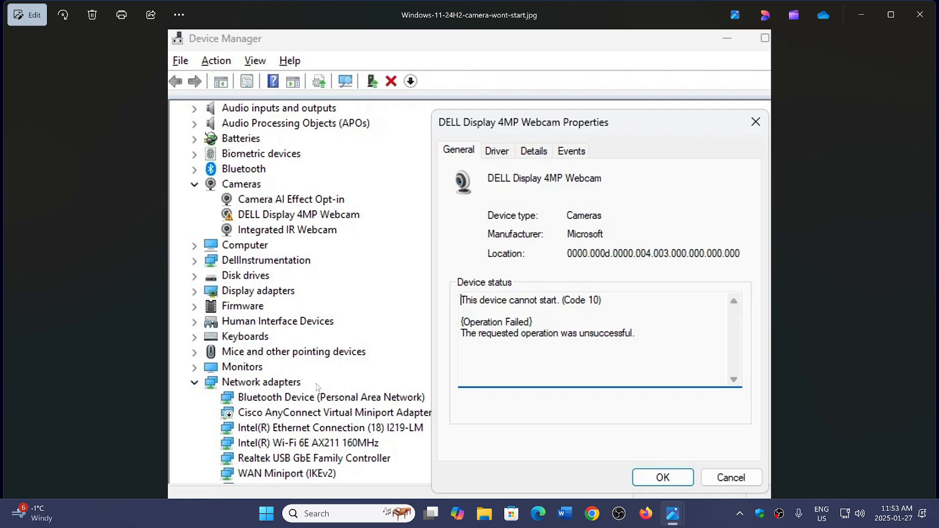
{"action": "mouse_move", "coordinate": [123, 370]}
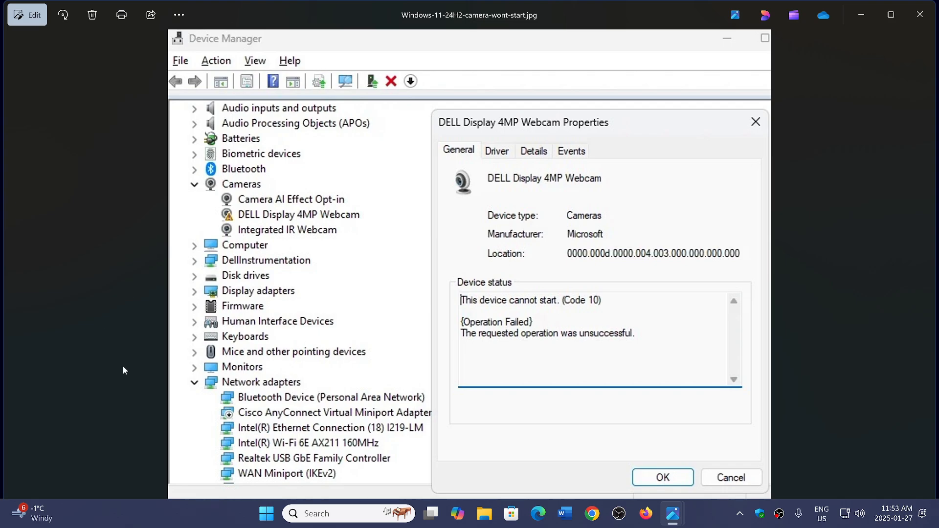
{"action": "mouse_move", "coordinate": [845, 359]}
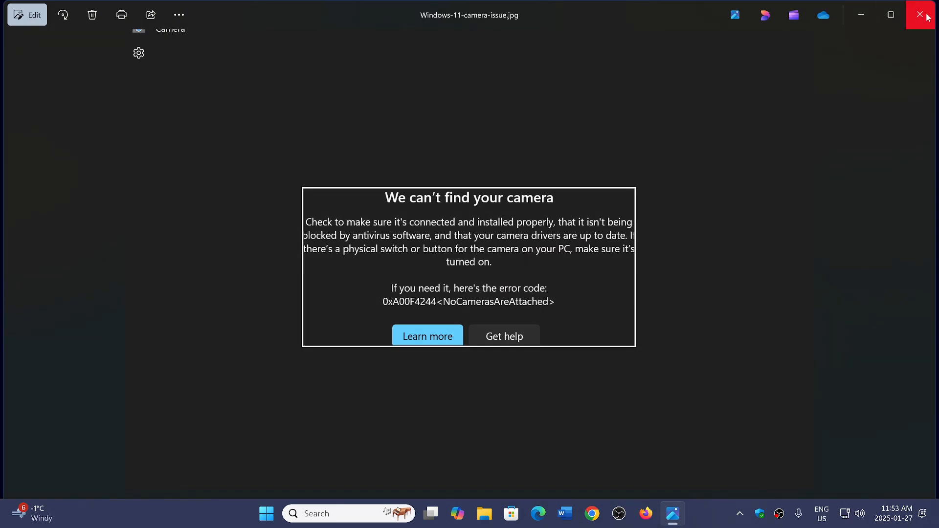
Close the Microsoft Photos viewer to reveal the desktop wallpaper
{"action": "left_click", "coordinate": [921, 14]}
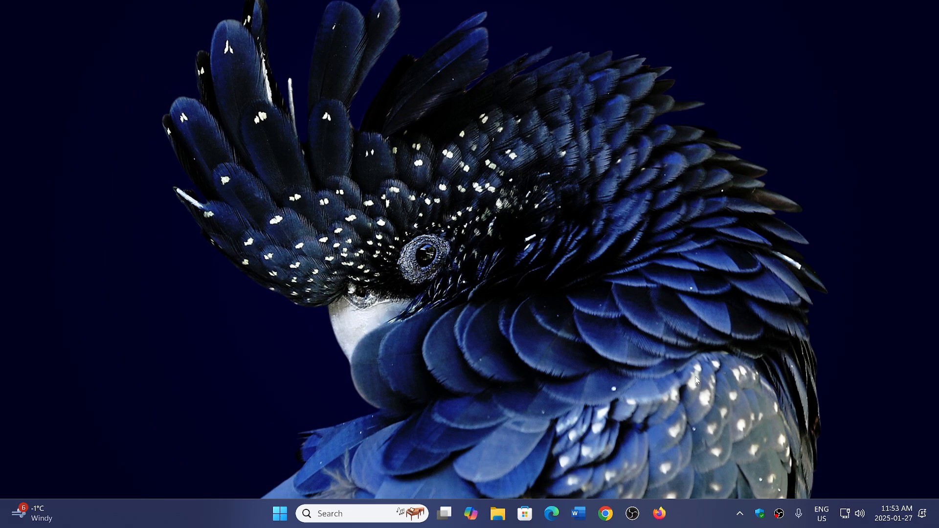
{"action": "mouse_move", "coordinate": [509, 415]}
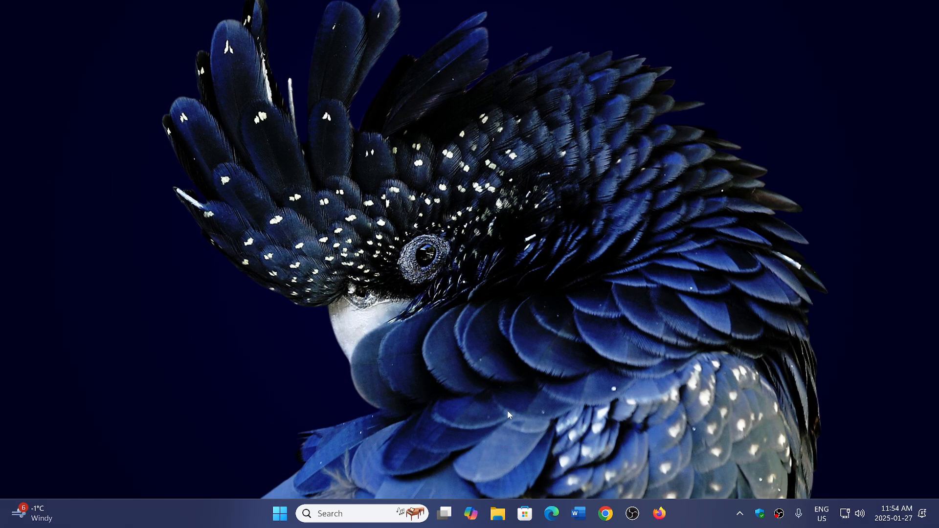
{"action": "mouse_move", "coordinate": [280, 514]}
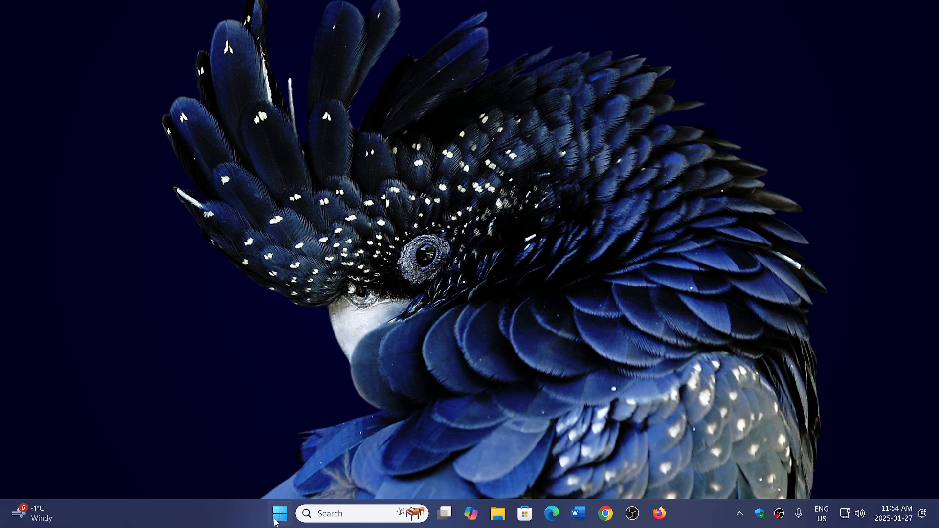
{"action": "mouse_move", "coordinate": [280, 515]}
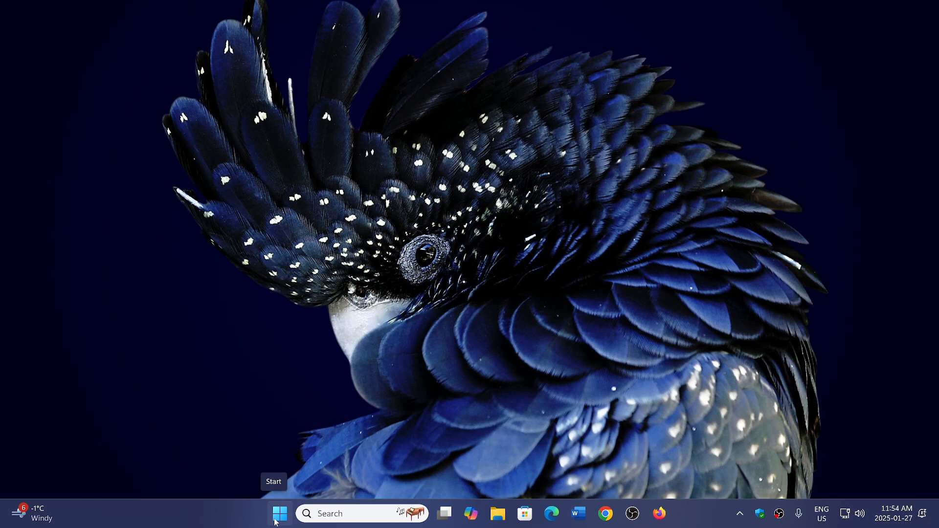
Launch the pinned Settings app from the Start menu
{"action": "left_click", "coordinate": [280, 513]}
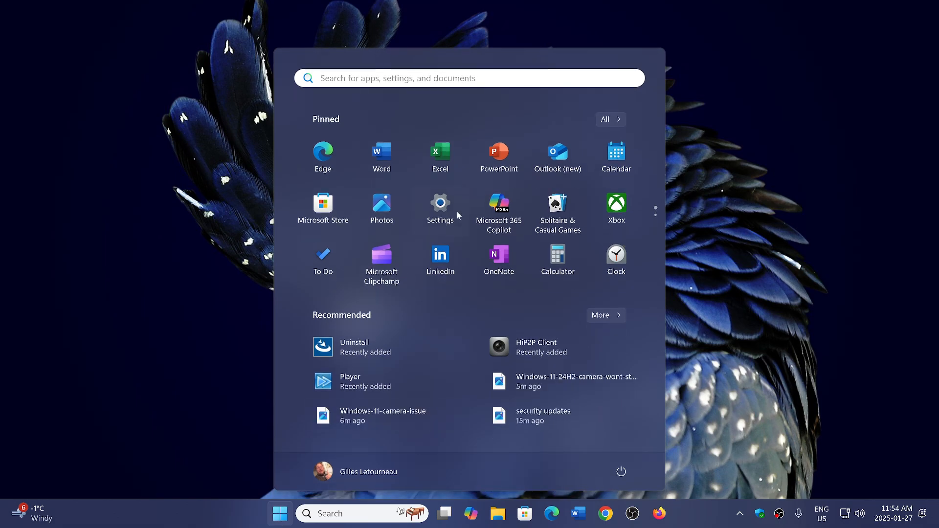
{"action": "left_click", "coordinate": [440, 206]}
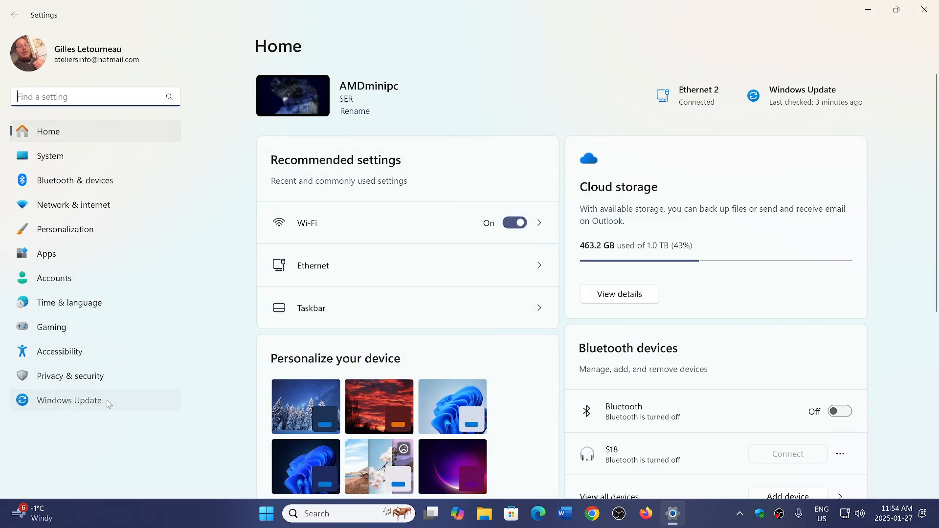
Review KB5049622 and KB5050009 in Windows Update's Uninstall updates list, then close Settings
{"action": "left_click", "coordinate": [68, 401]}
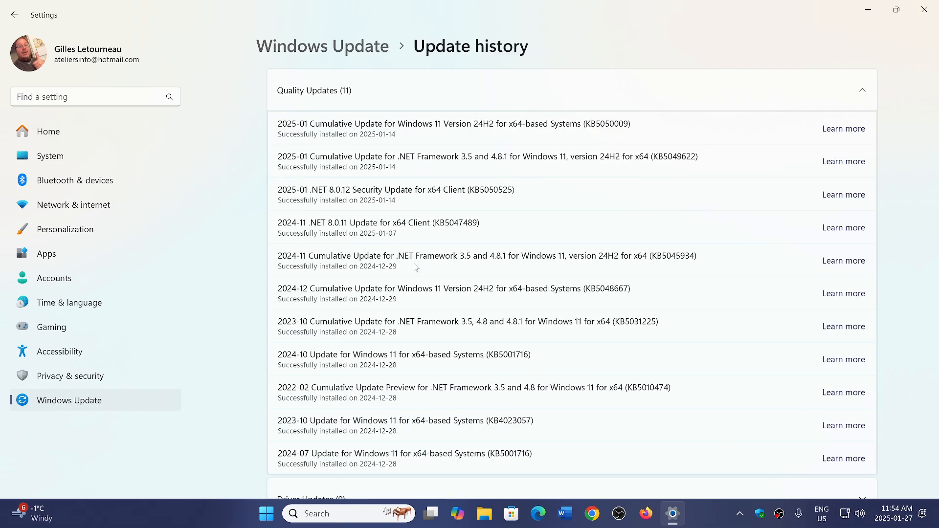
{"action": "scroll", "scroll_direction": "down", "scroll_amount": 3}
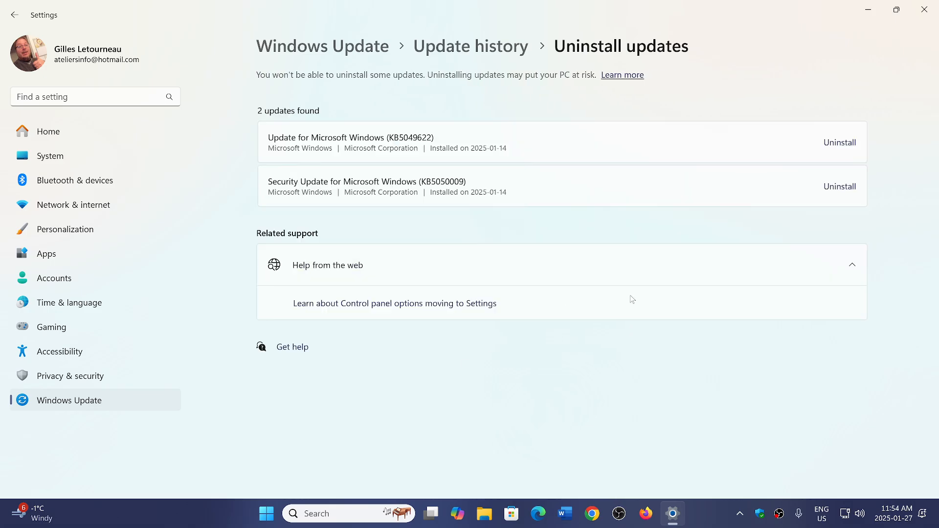
{"action": "mouse_move", "coordinate": [589, 220]}
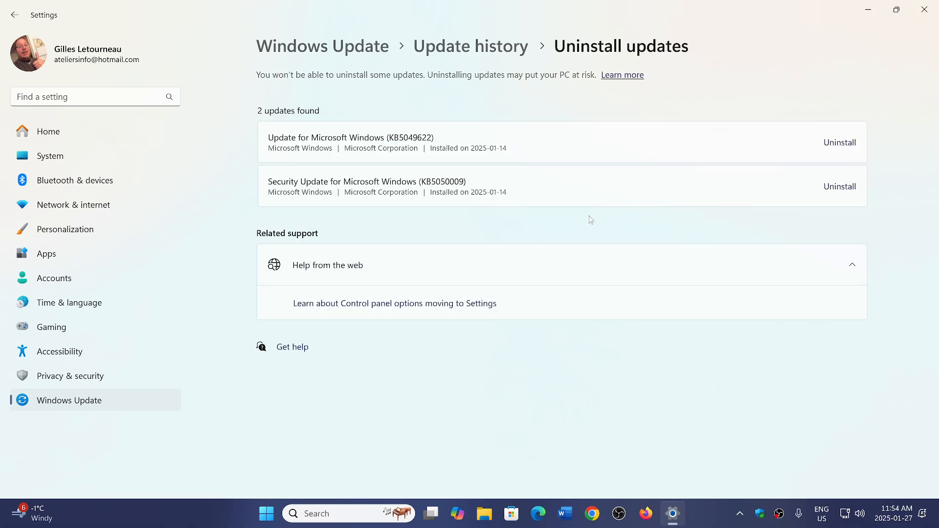
{"action": "mouse_move", "coordinate": [440, 219]}
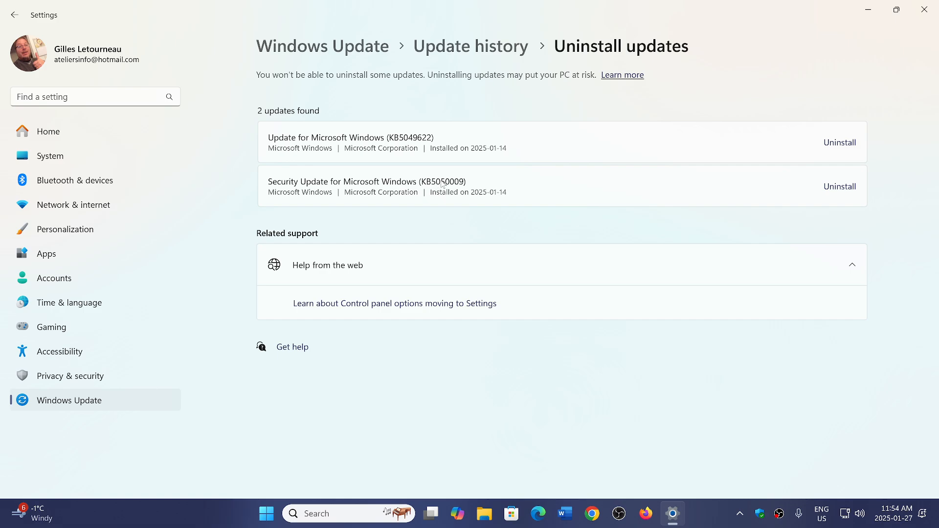
{"action": "mouse_move", "coordinate": [457, 209]}
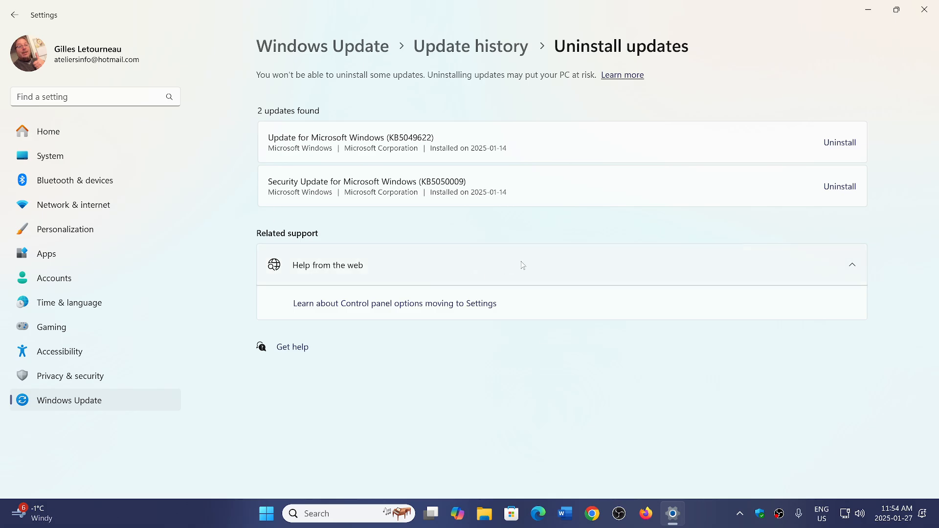
{"action": "mouse_move", "coordinate": [925, 7]}
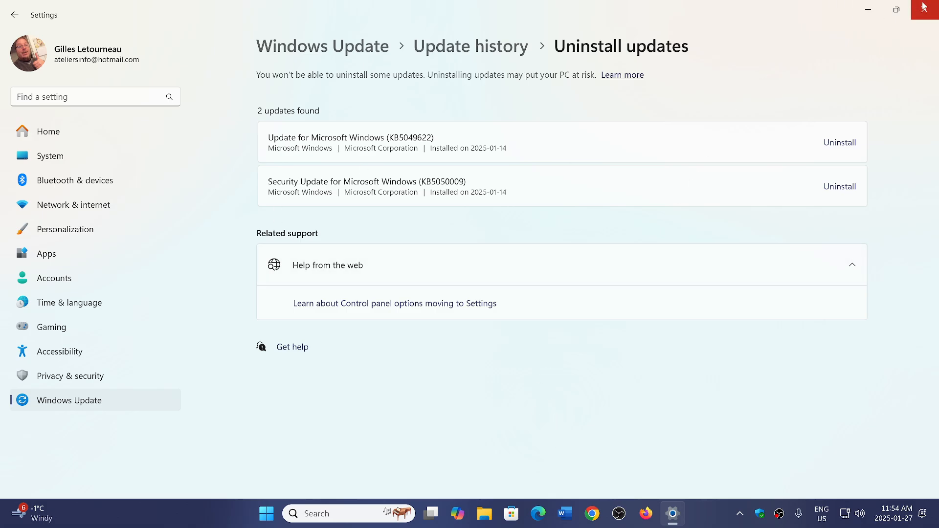
{"action": "left_click", "coordinate": [927, 9]}
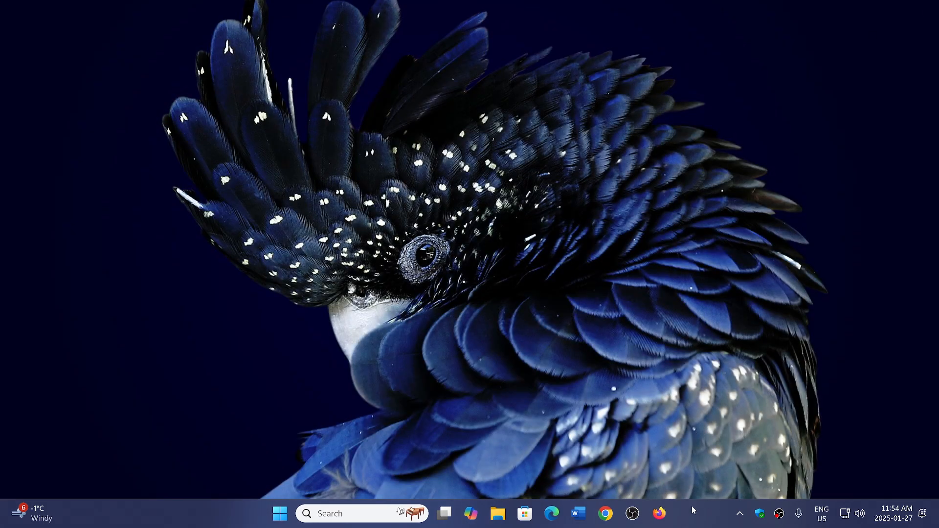
{"action": "mouse_move", "coordinate": [688, 525]}
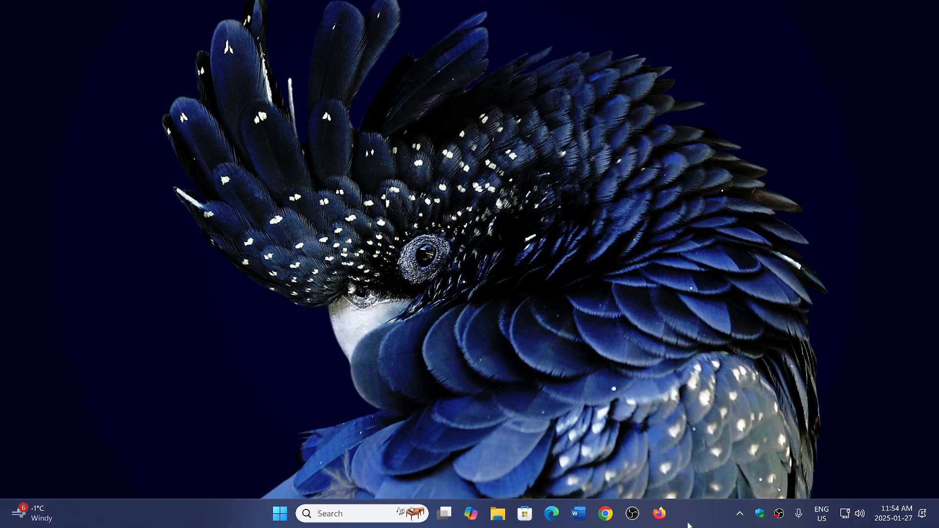